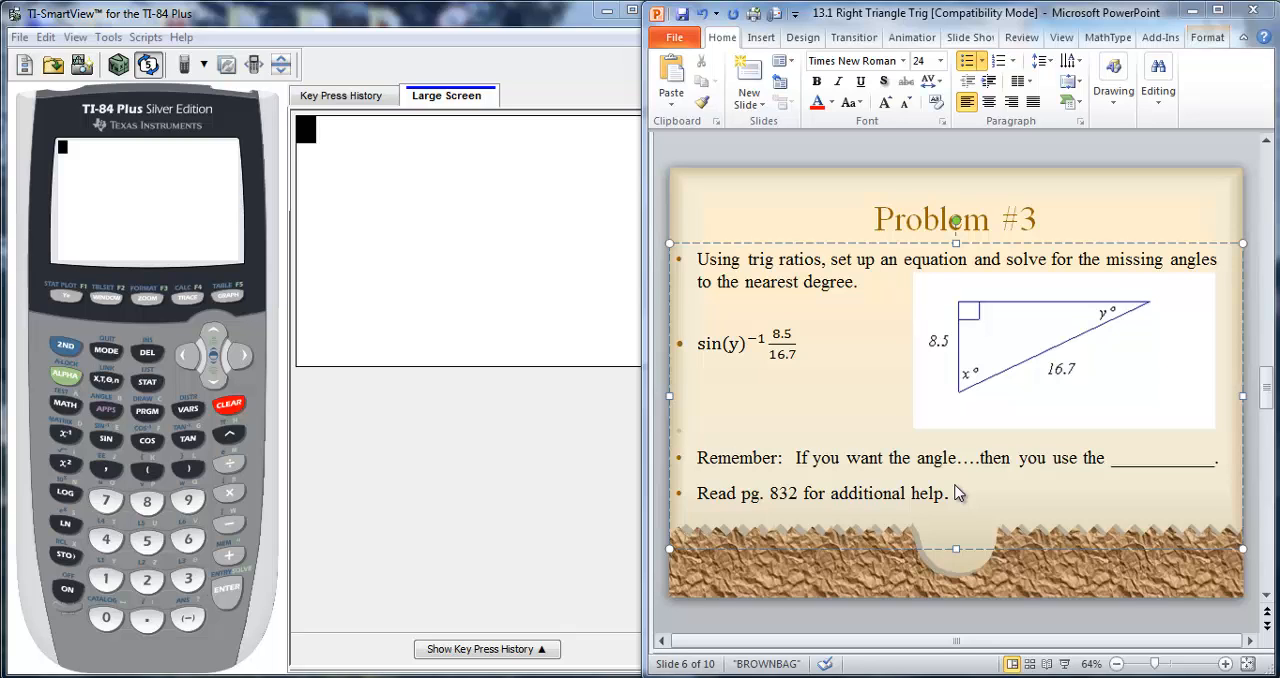
mouse_move(753, 367)
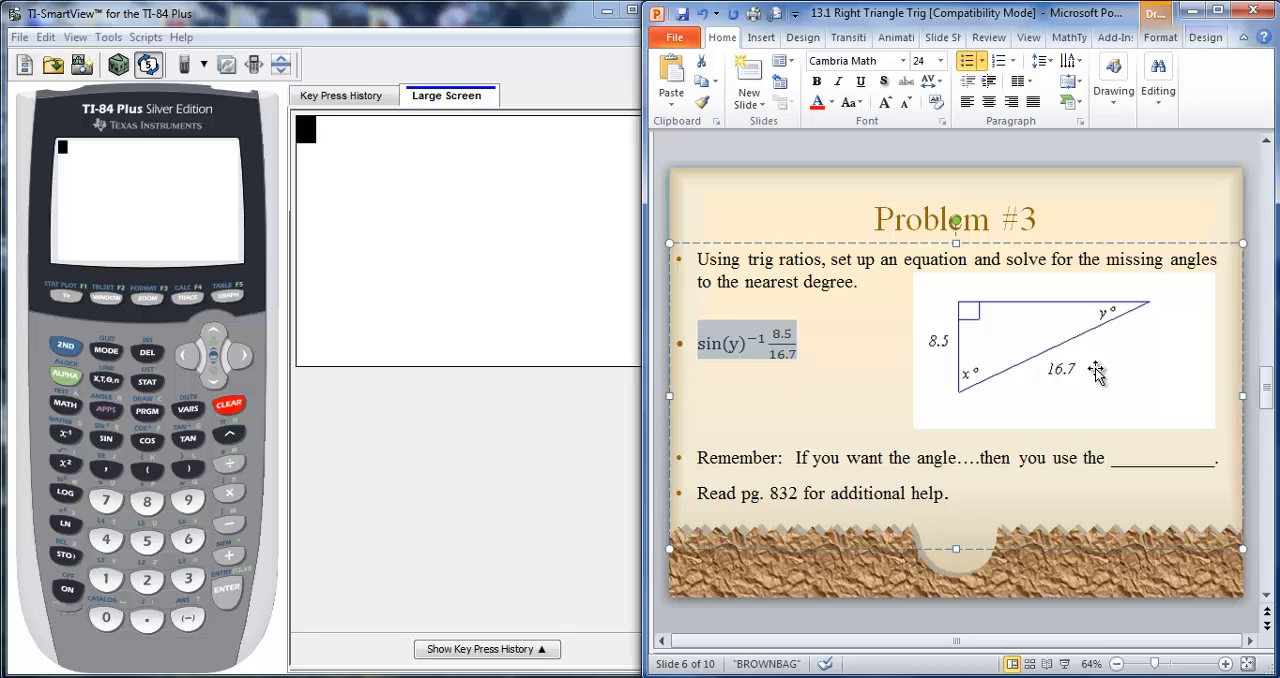
mouse_move(1070, 320)
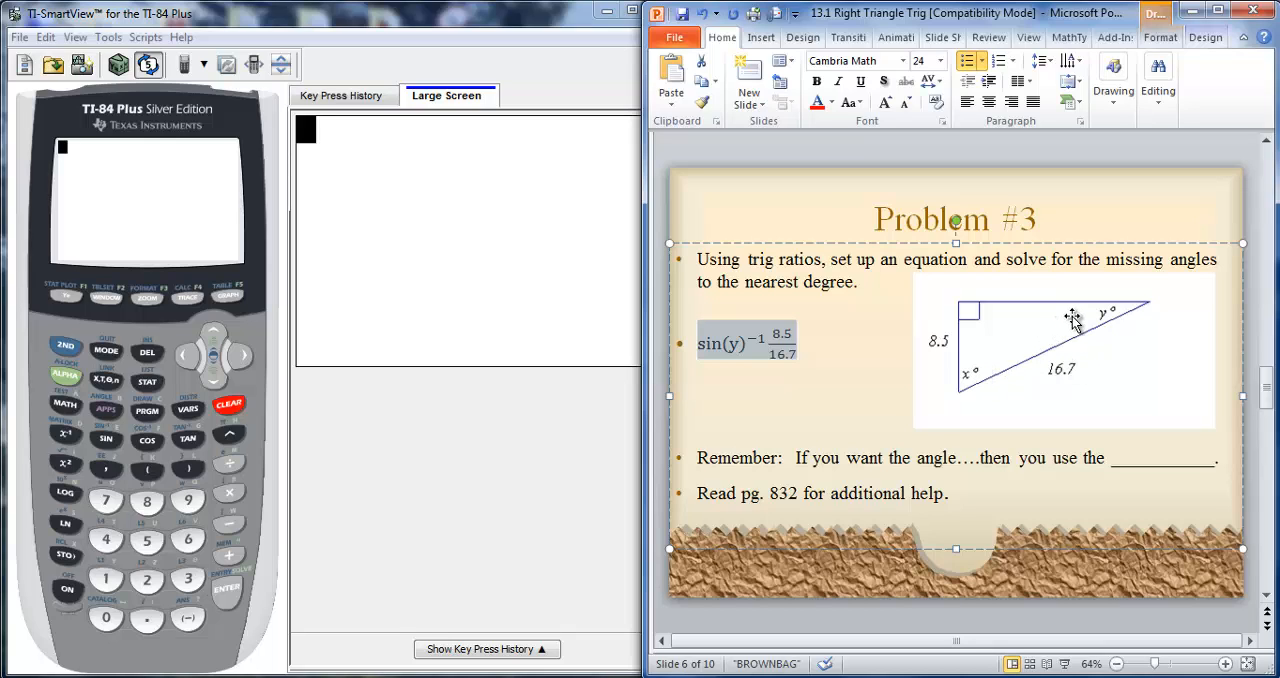
mouse_move(930, 338)
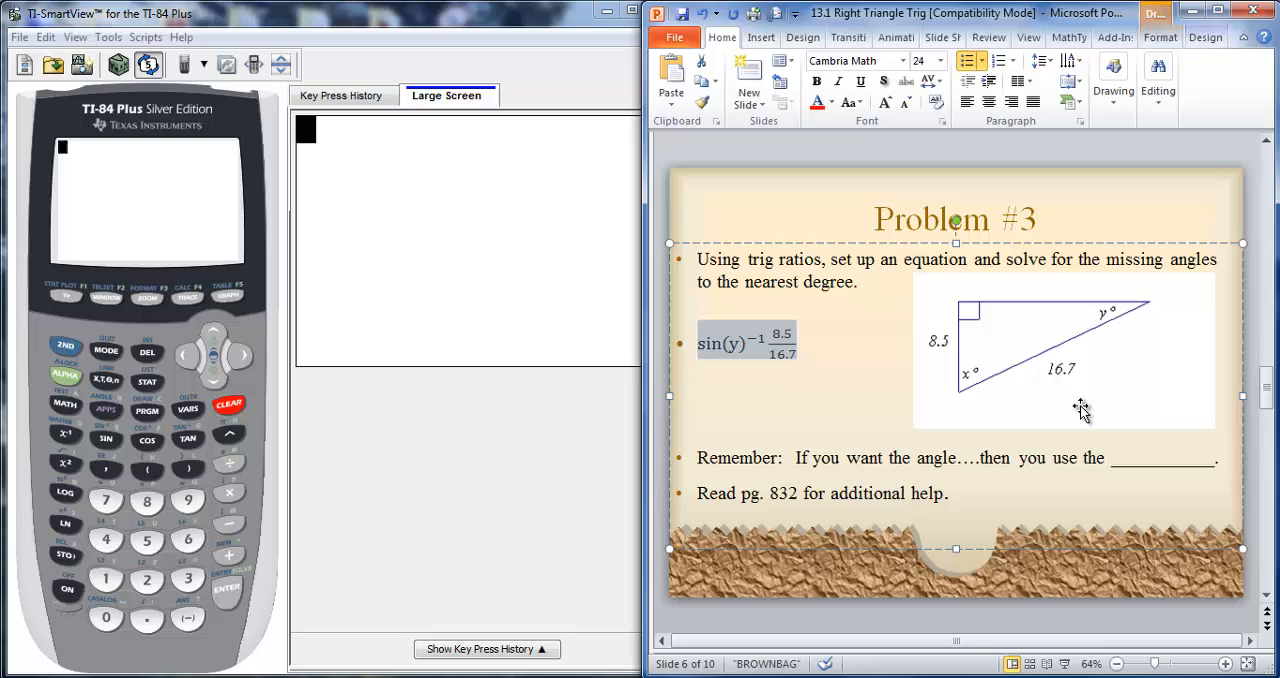
mouse_move(1100, 315)
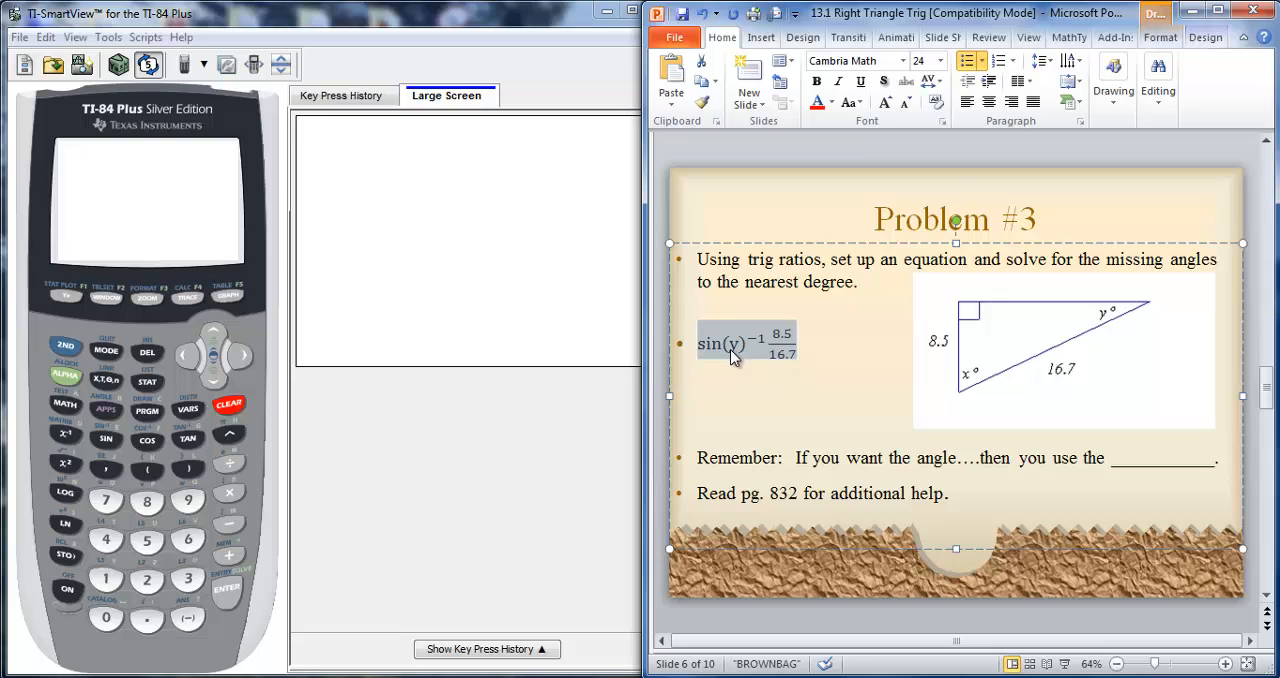
mouse_move(1072, 330)
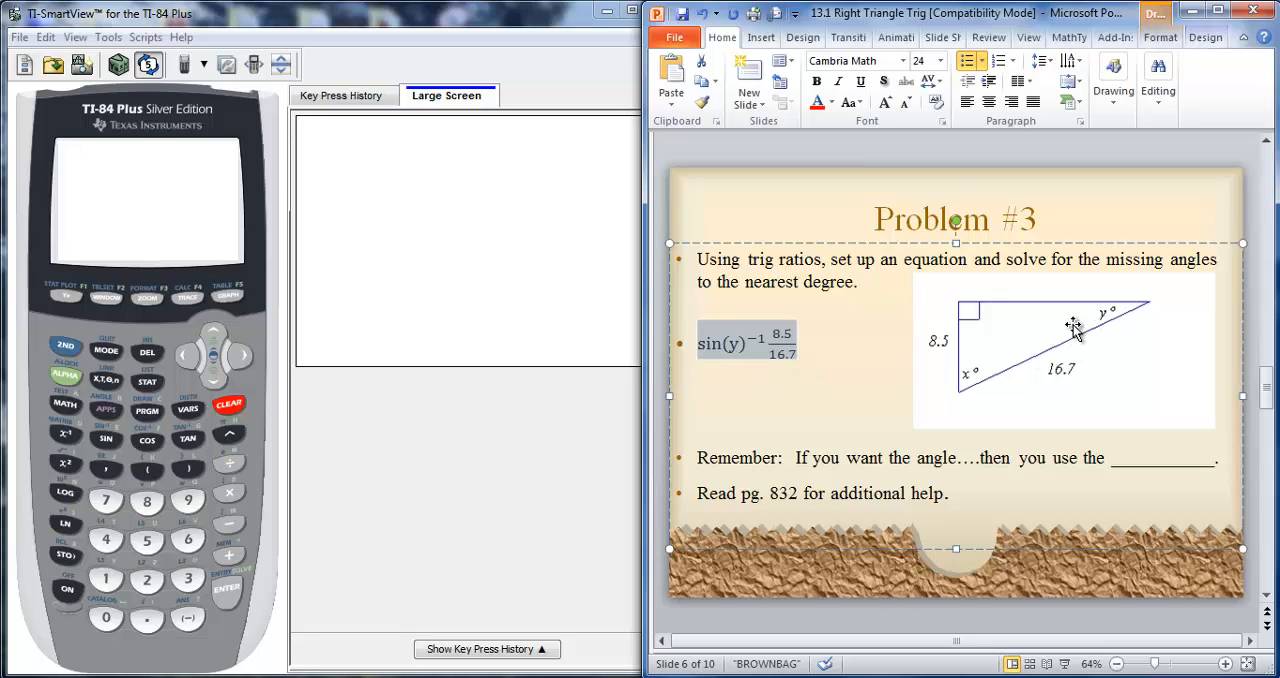
mouse_move(1073, 393)
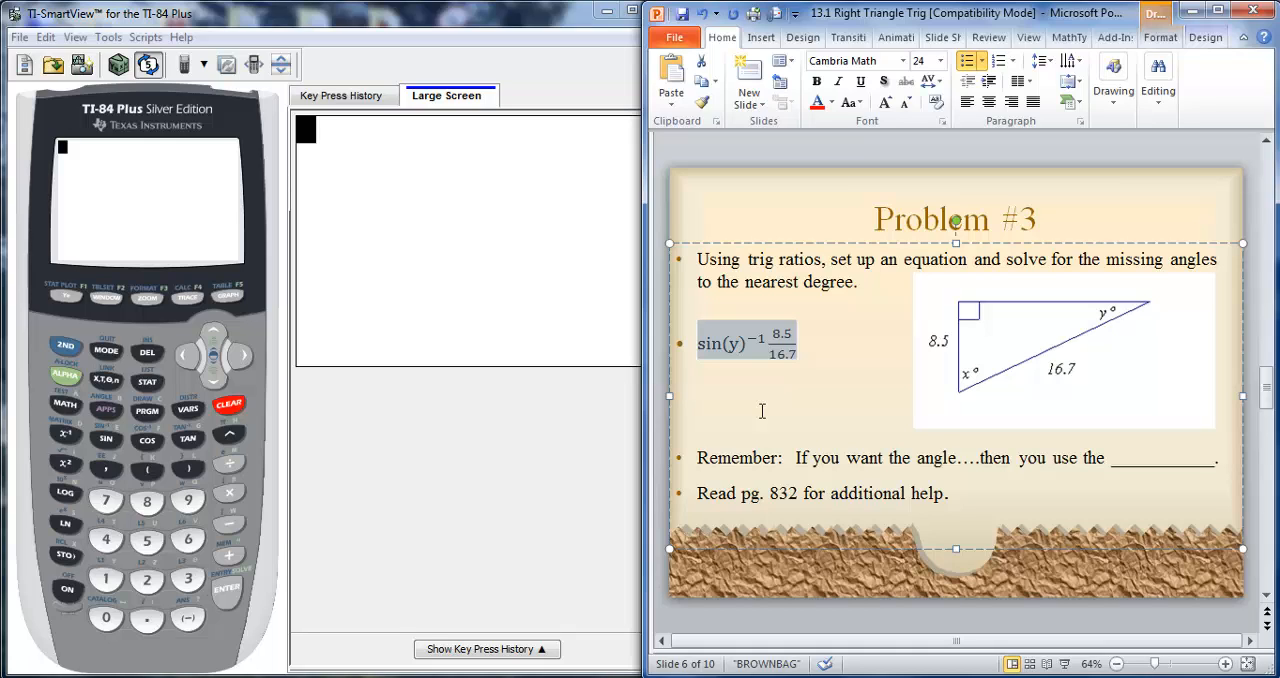
mouse_move(995, 458)
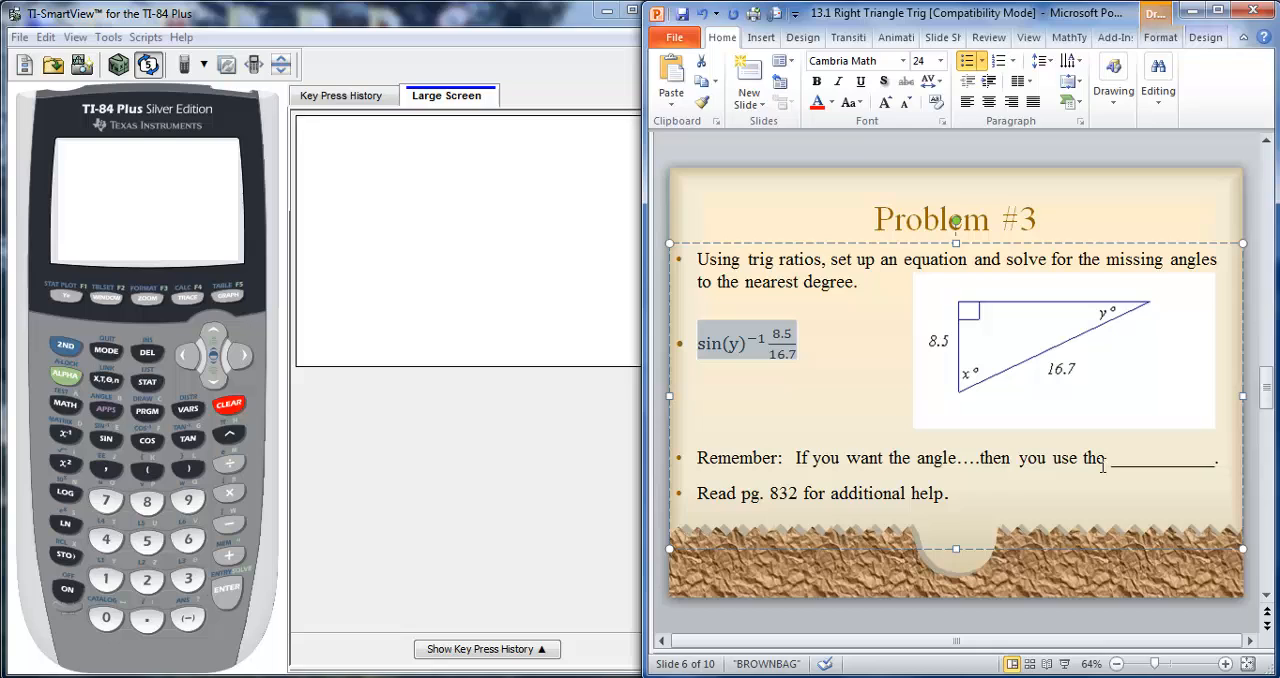
mouse_move(943, 410)
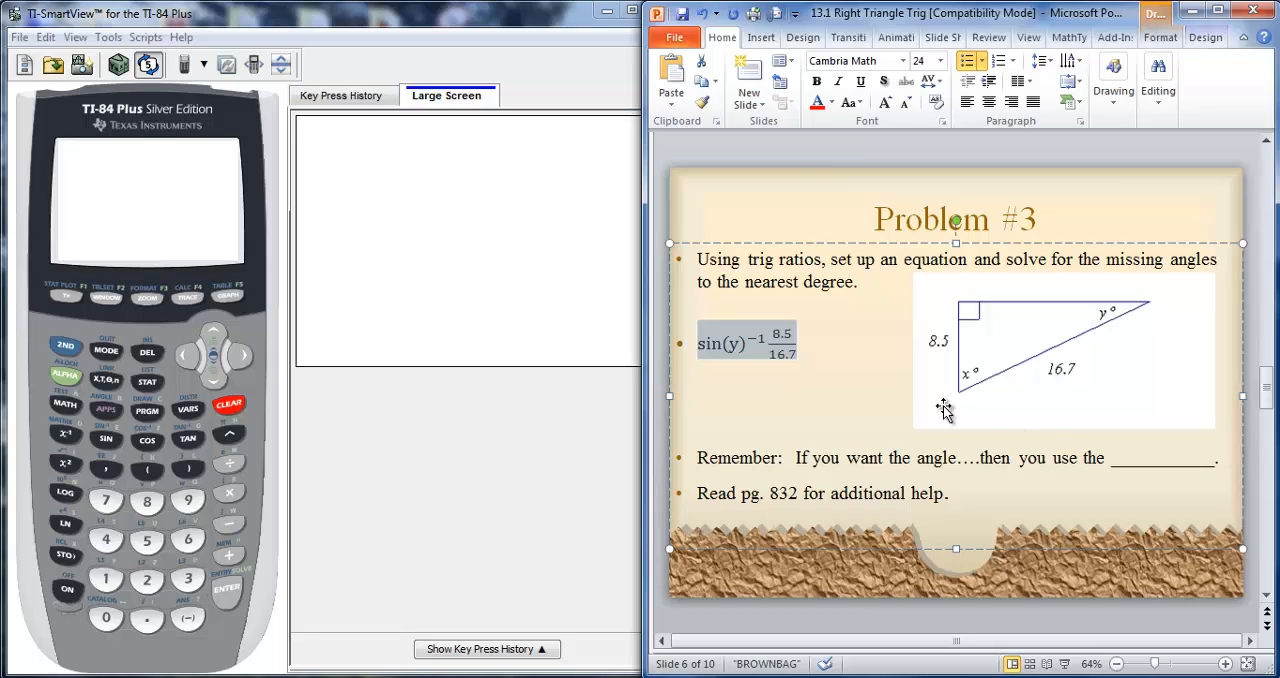
mouse_move(417, 318)
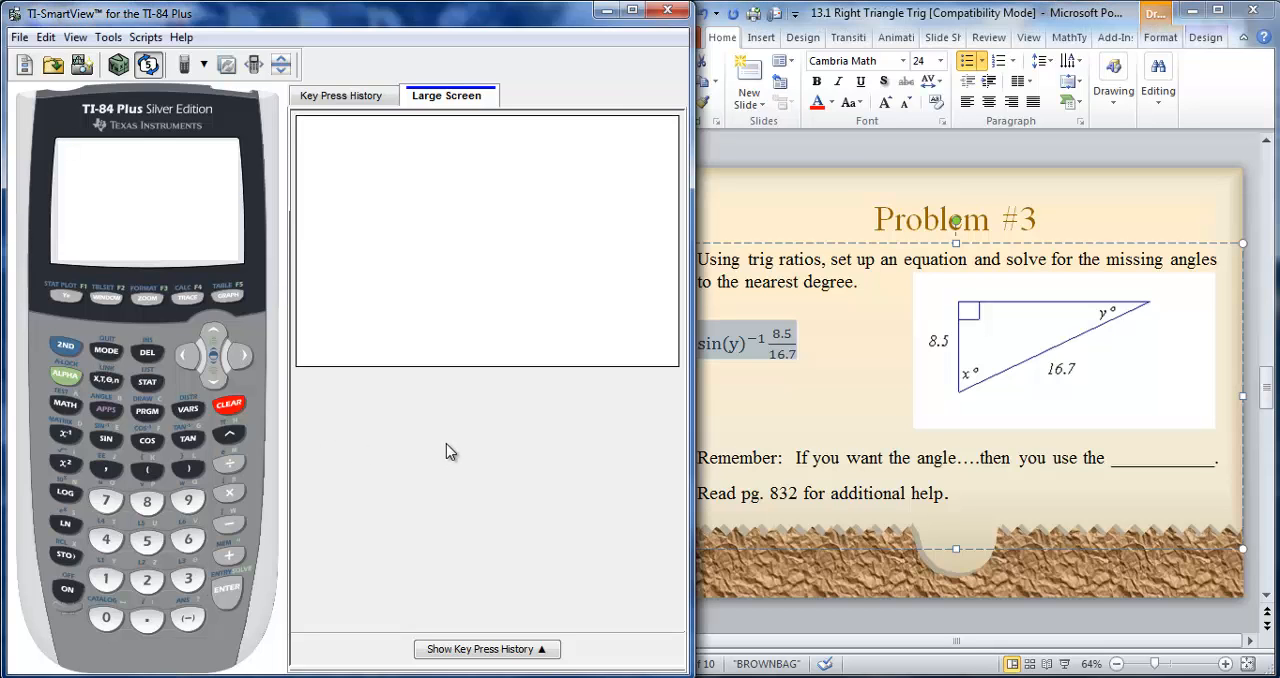
mouse_move(697, 448)
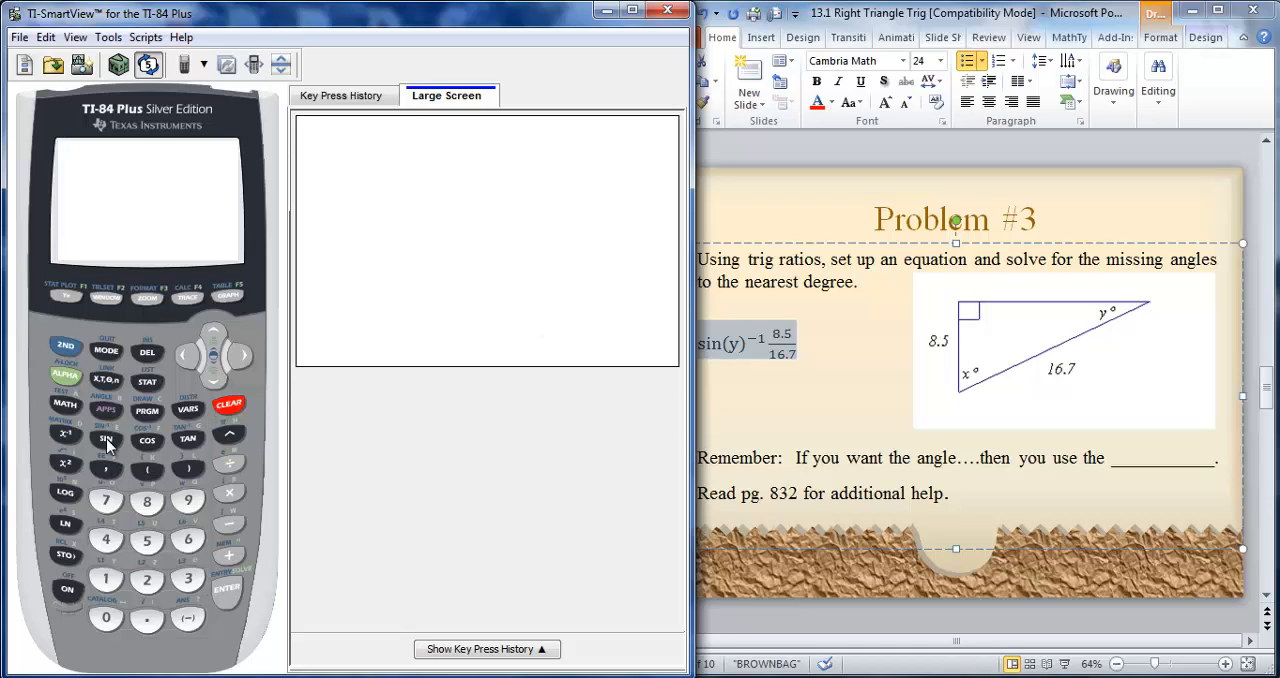
mouse_move(106, 437)
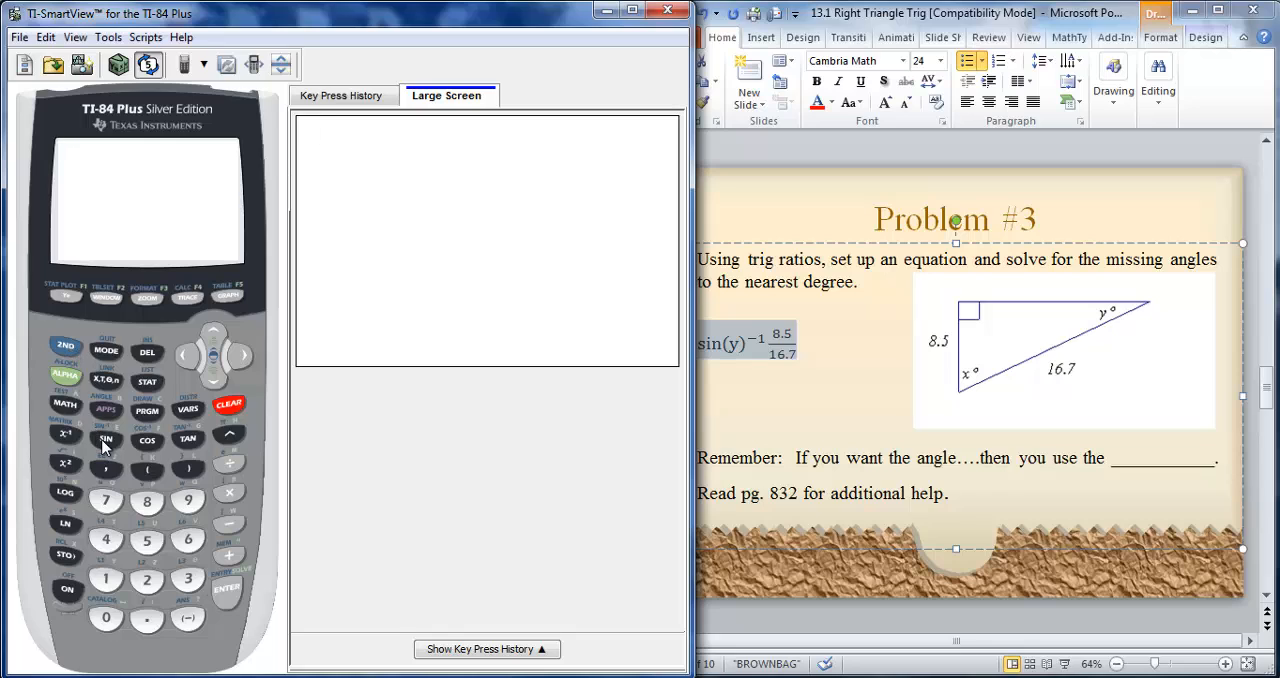
- Enter sin⁻¹(8.5/16.7) with the closing parenthesis on the home screen
left_click(105, 440)
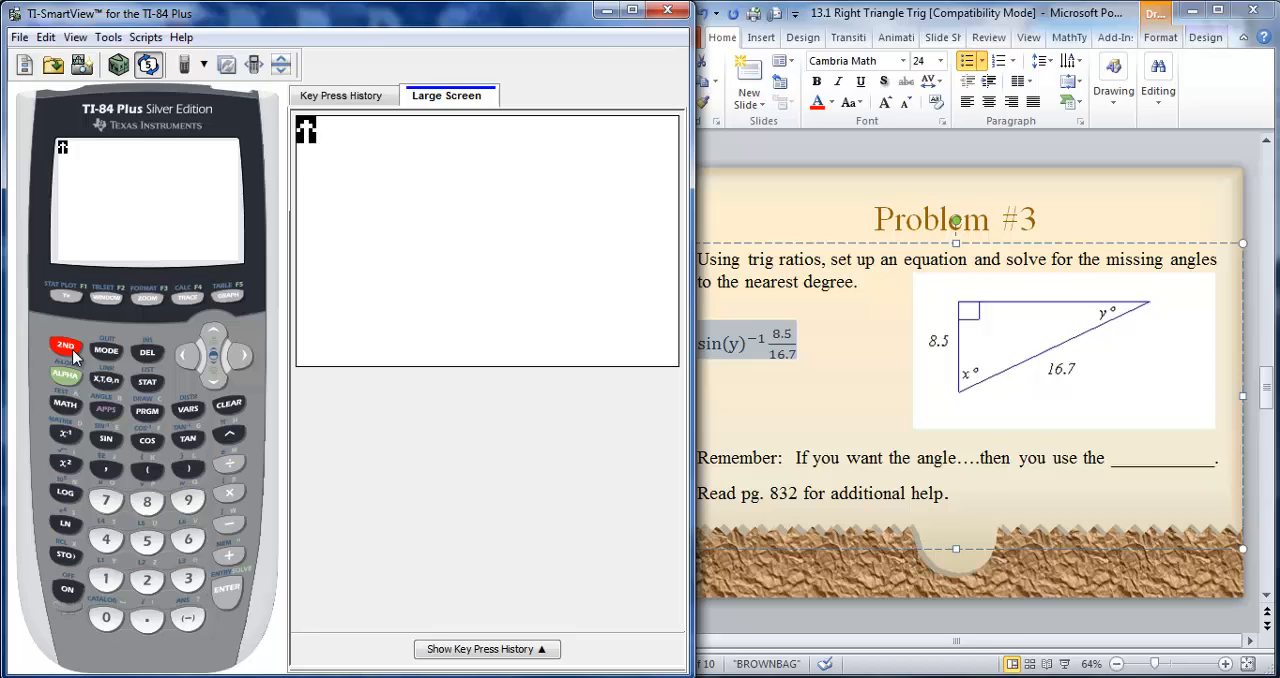
left_click(105, 440)
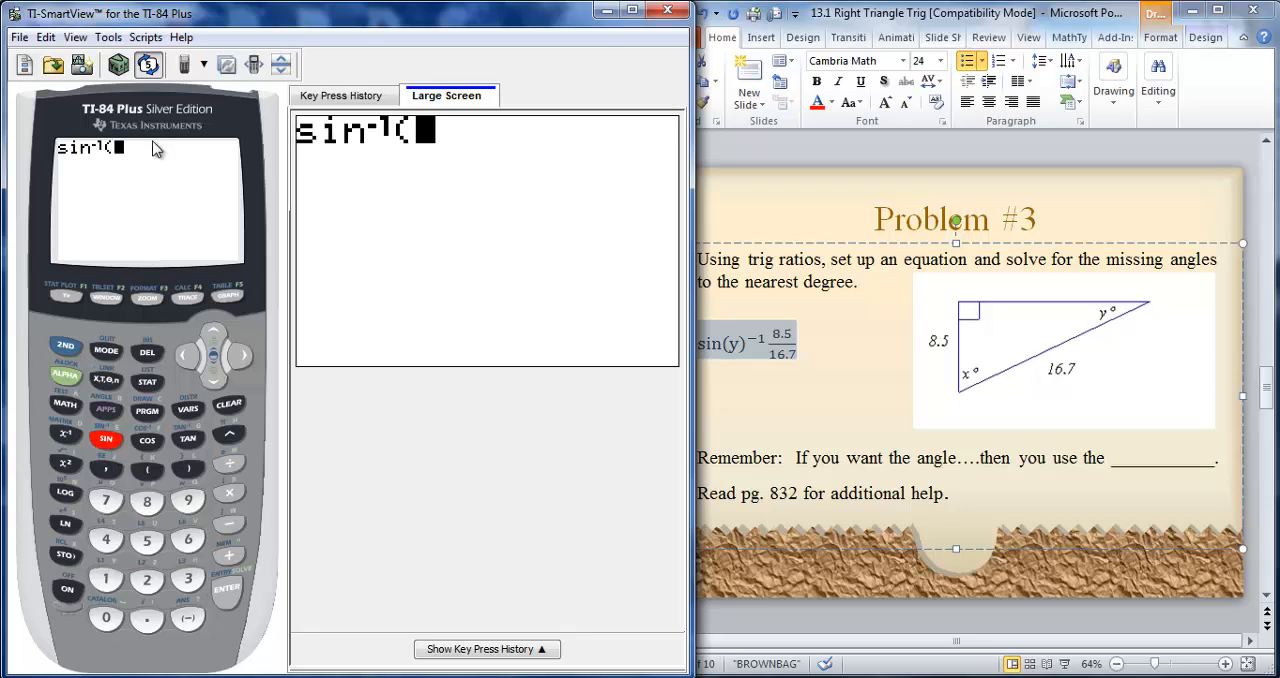
mouse_move(732, 322)
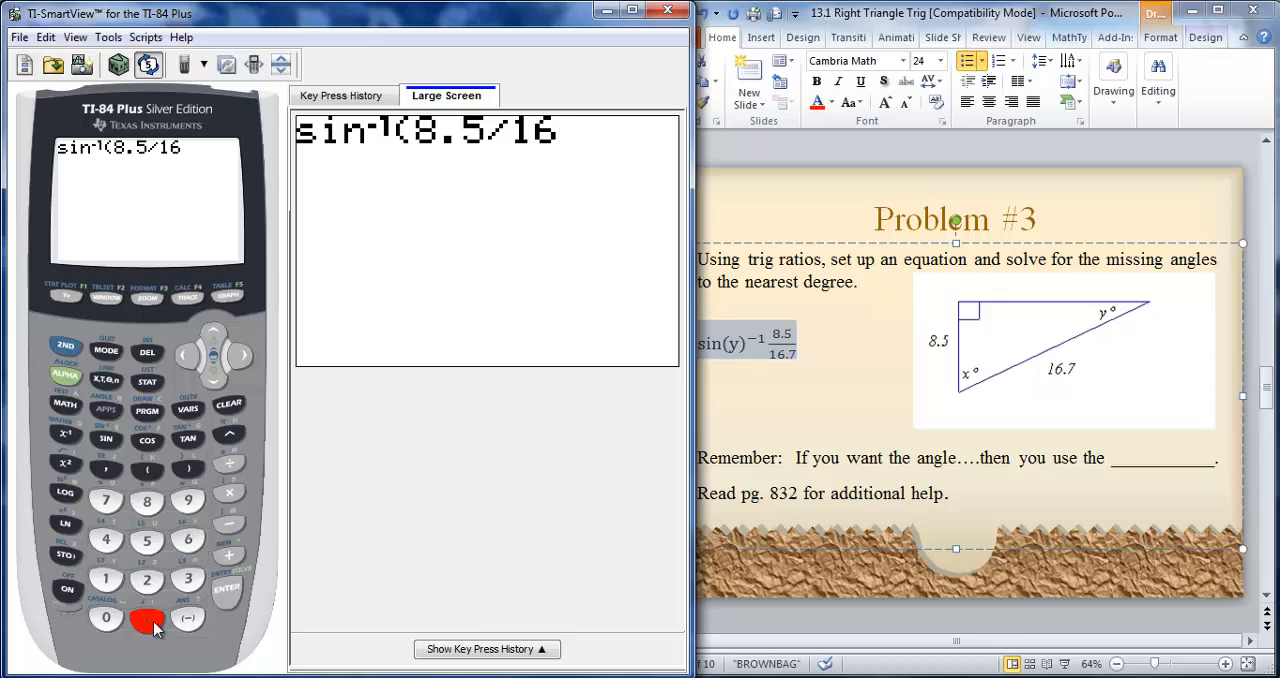
left_click(188, 470)
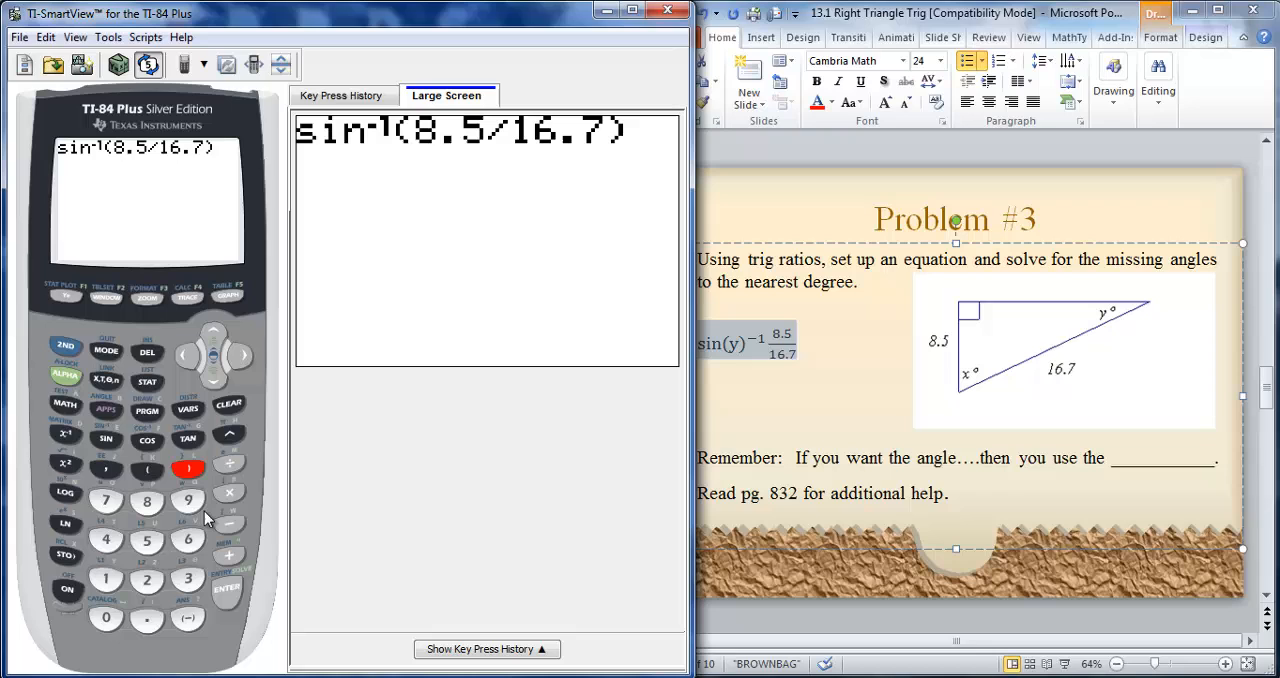
left_click(105, 351)
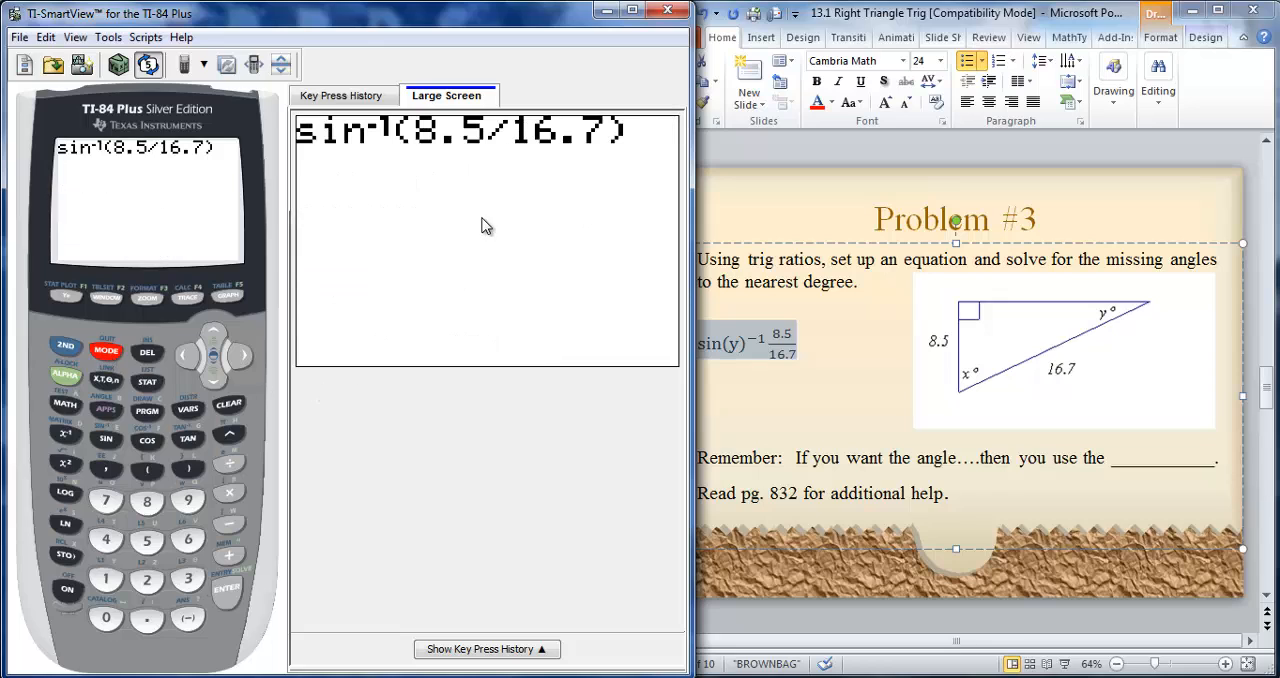
- Compute sin⁻¹(8.5/16.7) with ENTER, giving 30.59604743 degrees
left_click(226, 588)
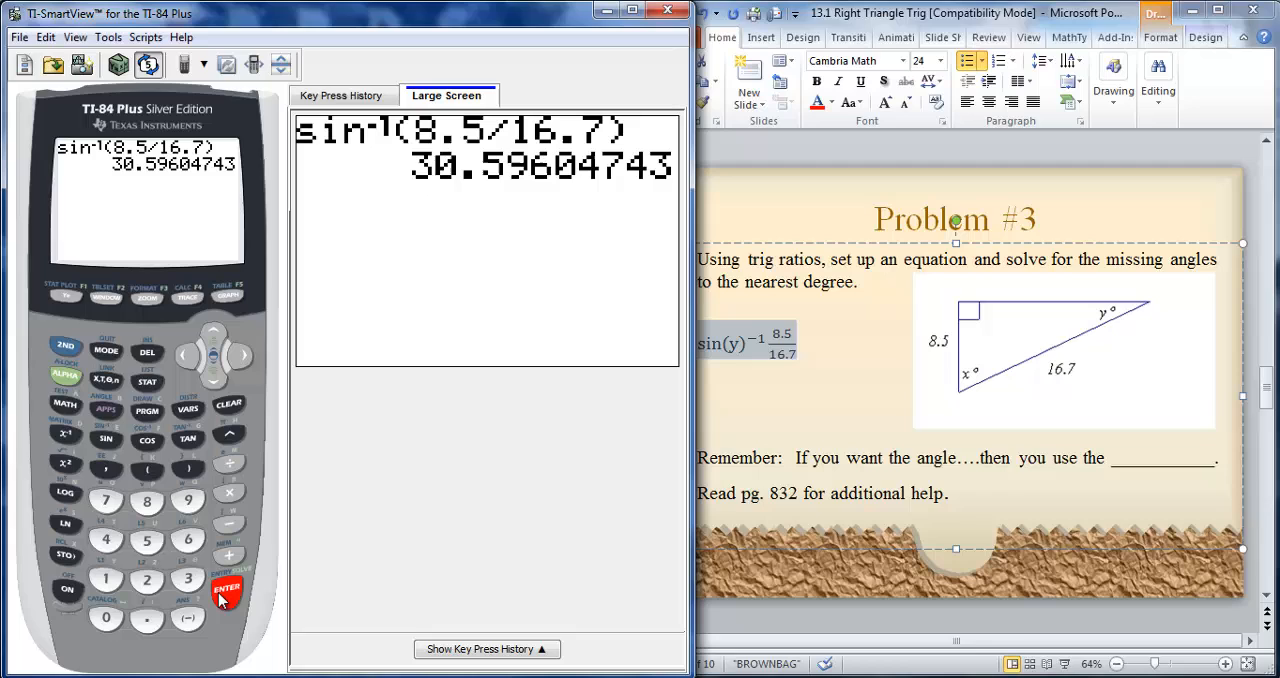
mouse_move(920, 570)
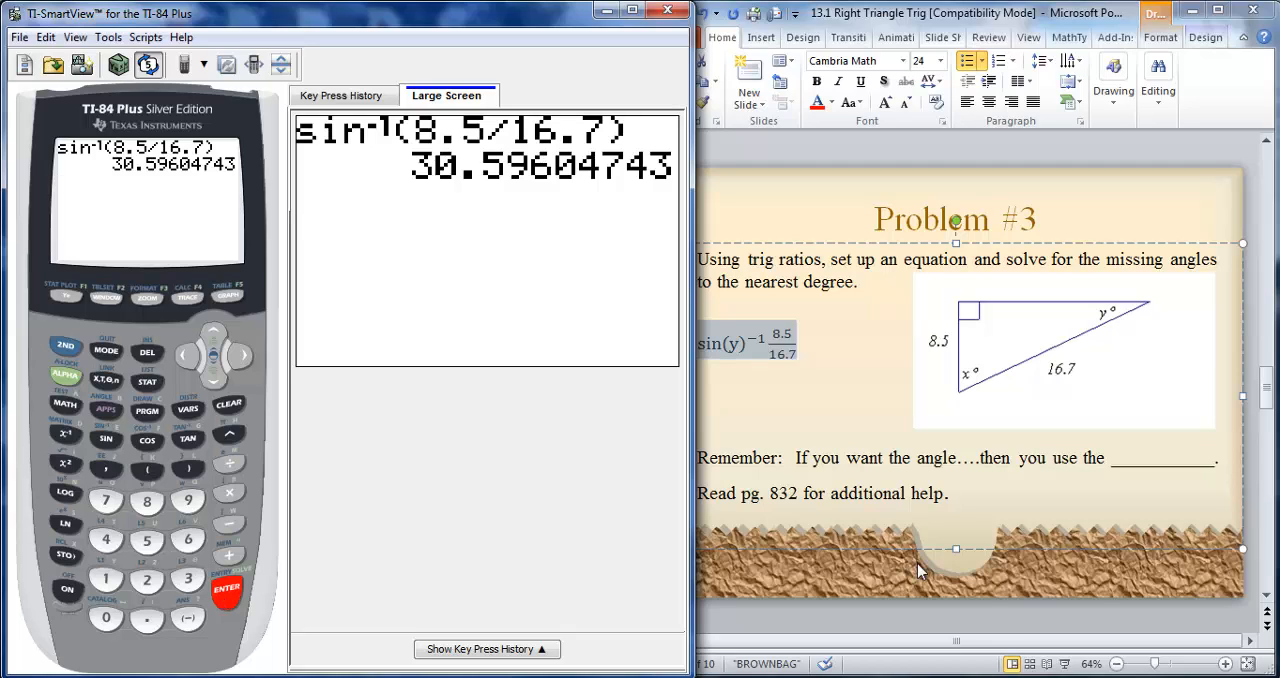
mouse_move(963, 390)
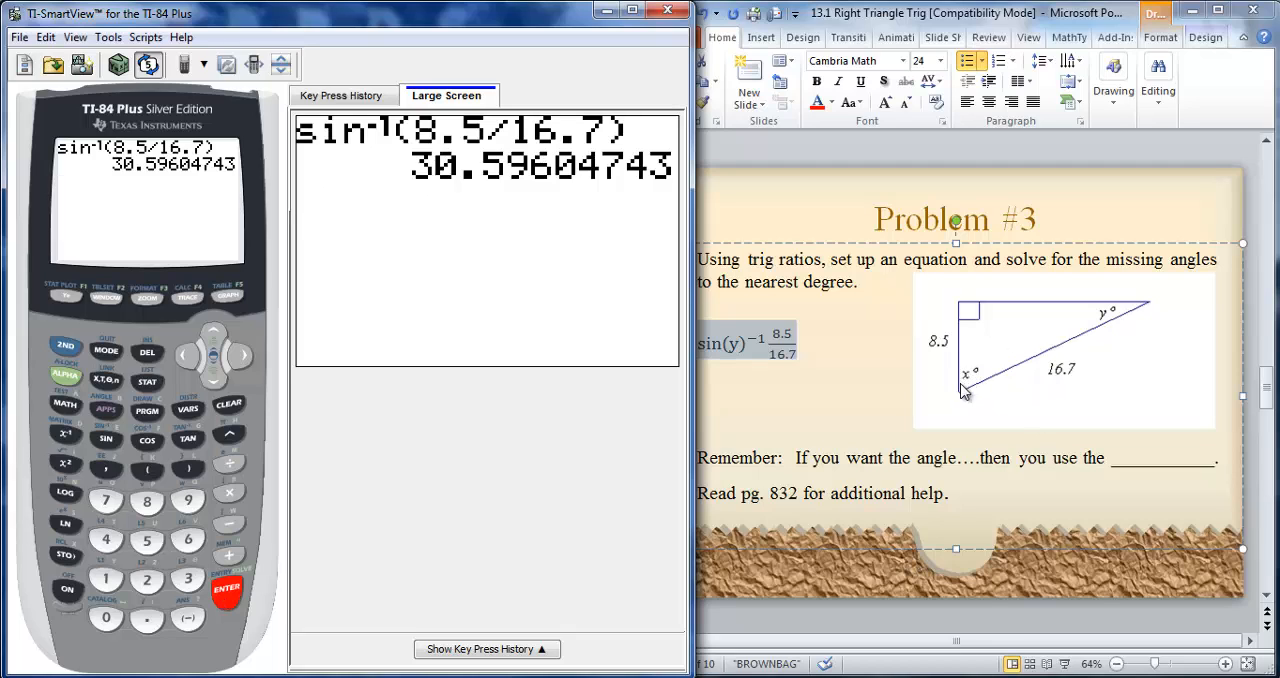